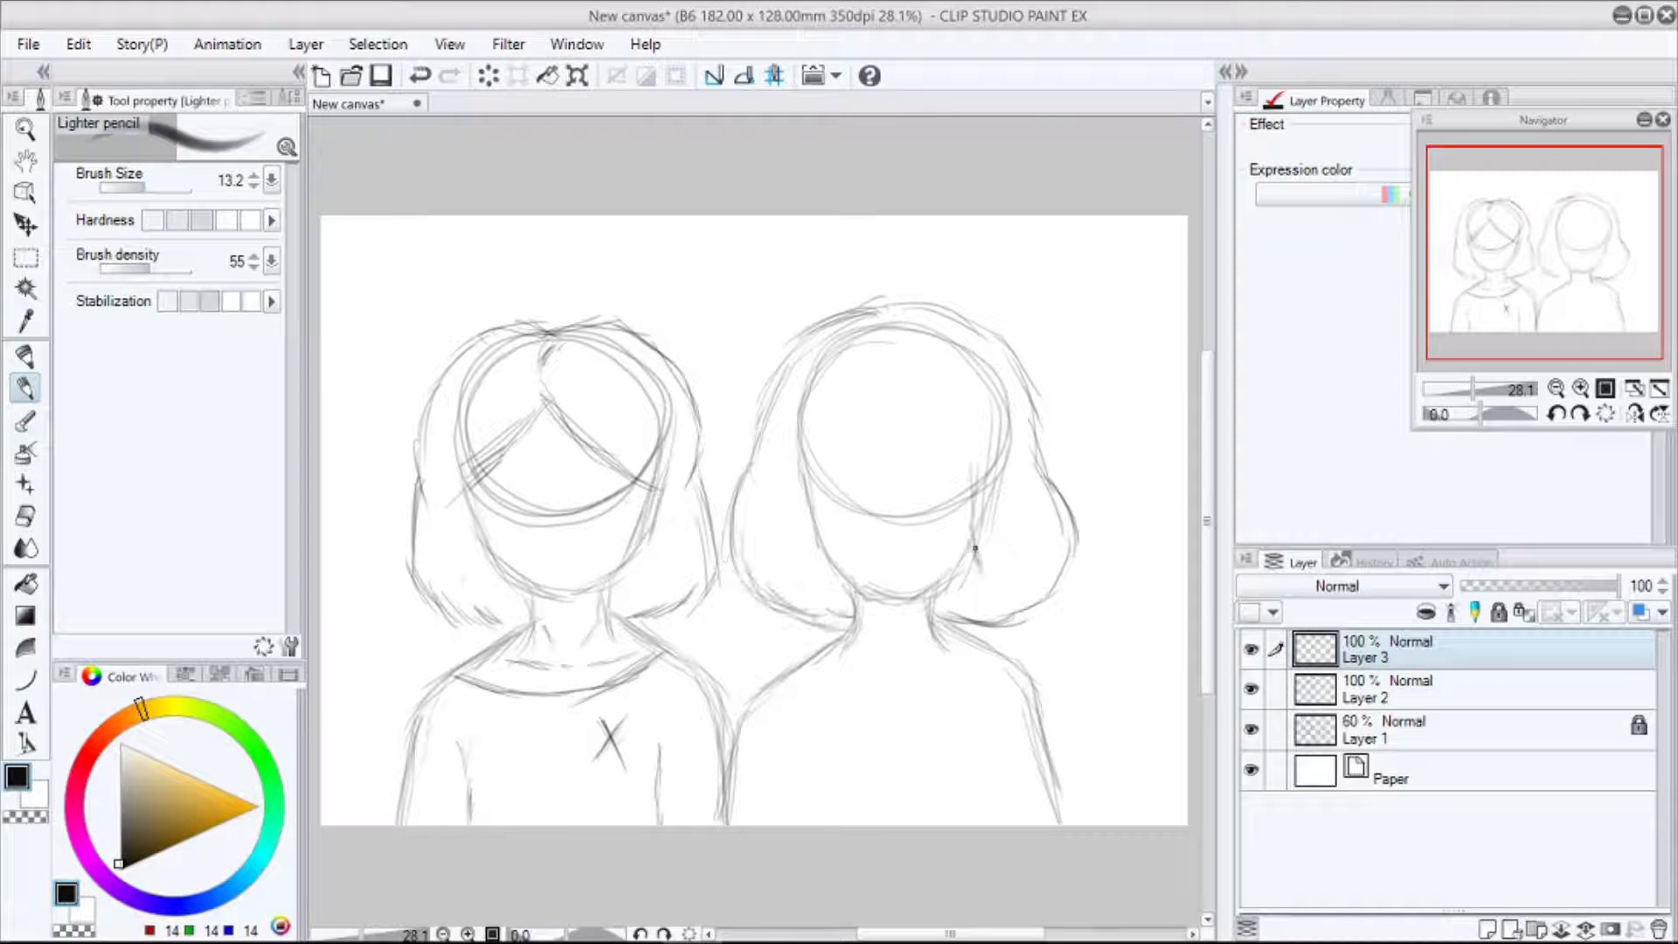
- Redraw the girls' faces and hair with the pencil over the rough sketch on new layers
{"action": "left_click_drag", "start_coordinate": [814, 429], "coordinate": [963, 449]}
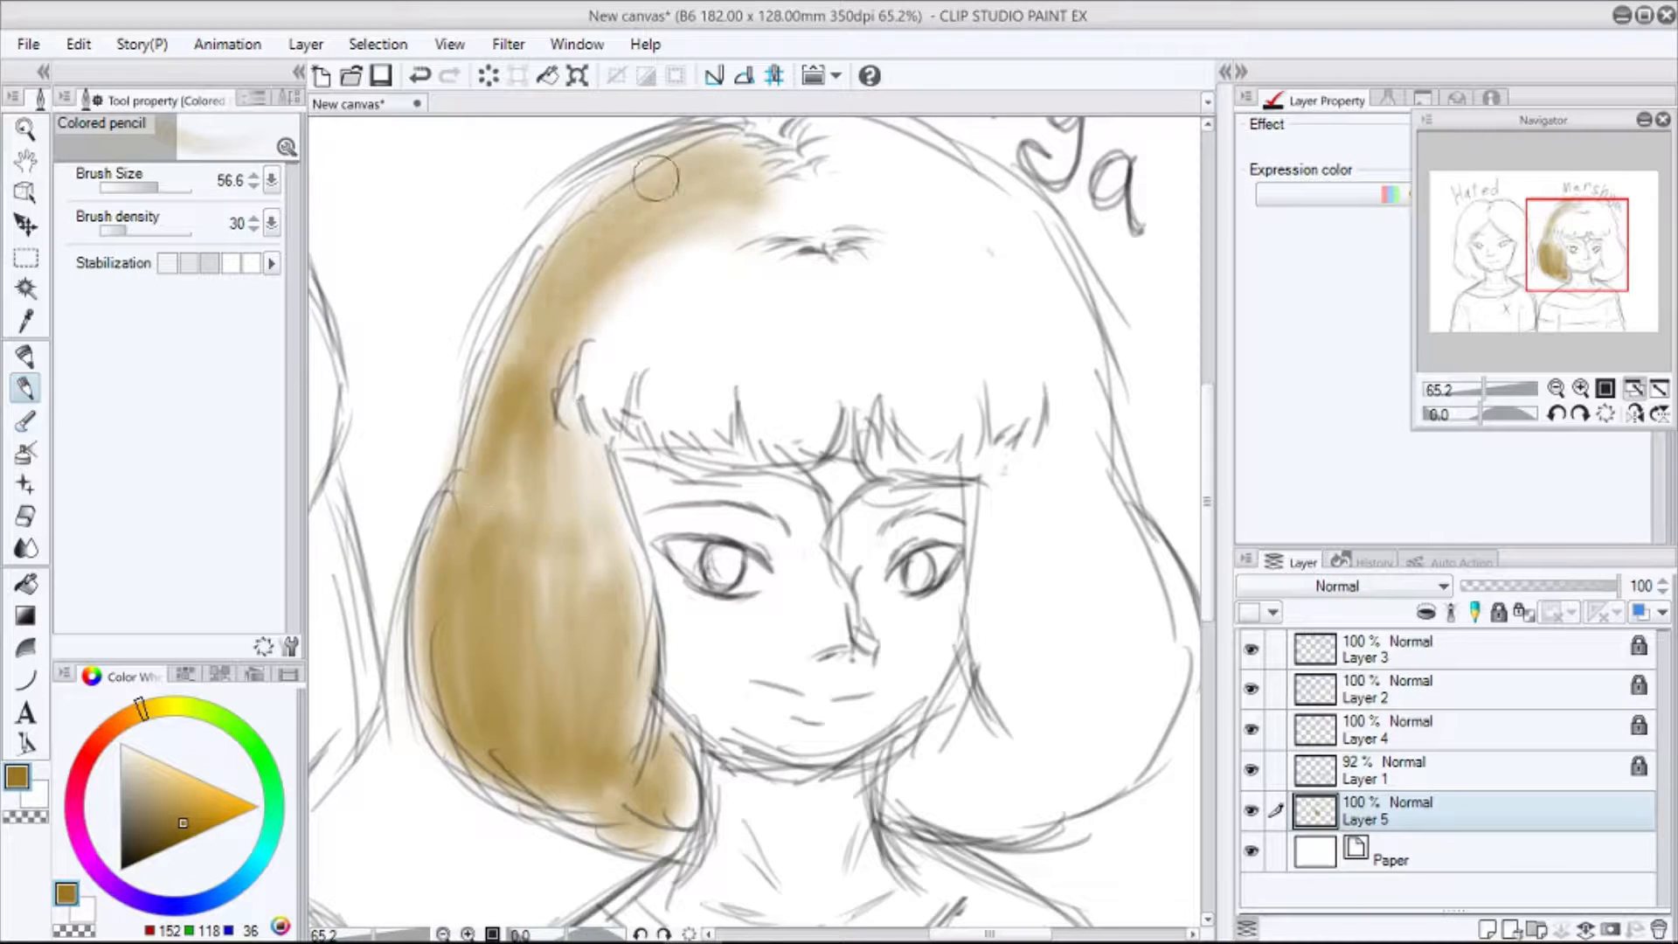
- Paint the right girl's hair, bangs and crown light brown with the Colored pencil on Layer 5
{"action": "left_click_drag", "start_coordinate": [658, 177], "coordinate": [1161, 691]}
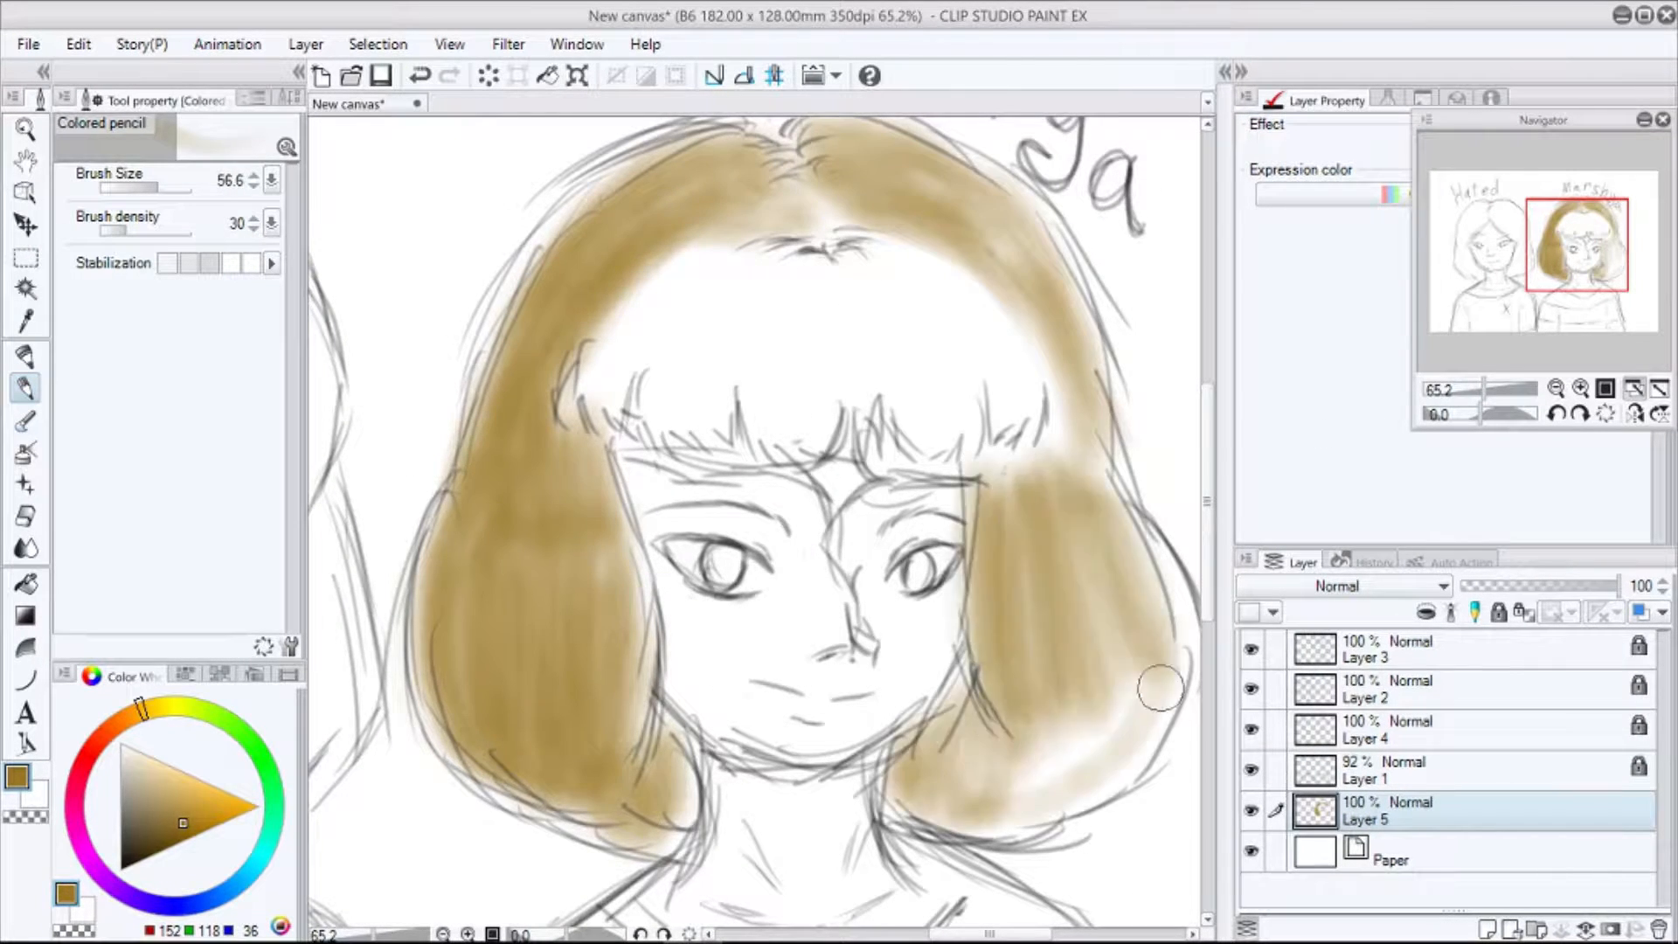
{"action": "left_click_drag", "start_coordinate": [1162, 690], "coordinate": [728, 423]}
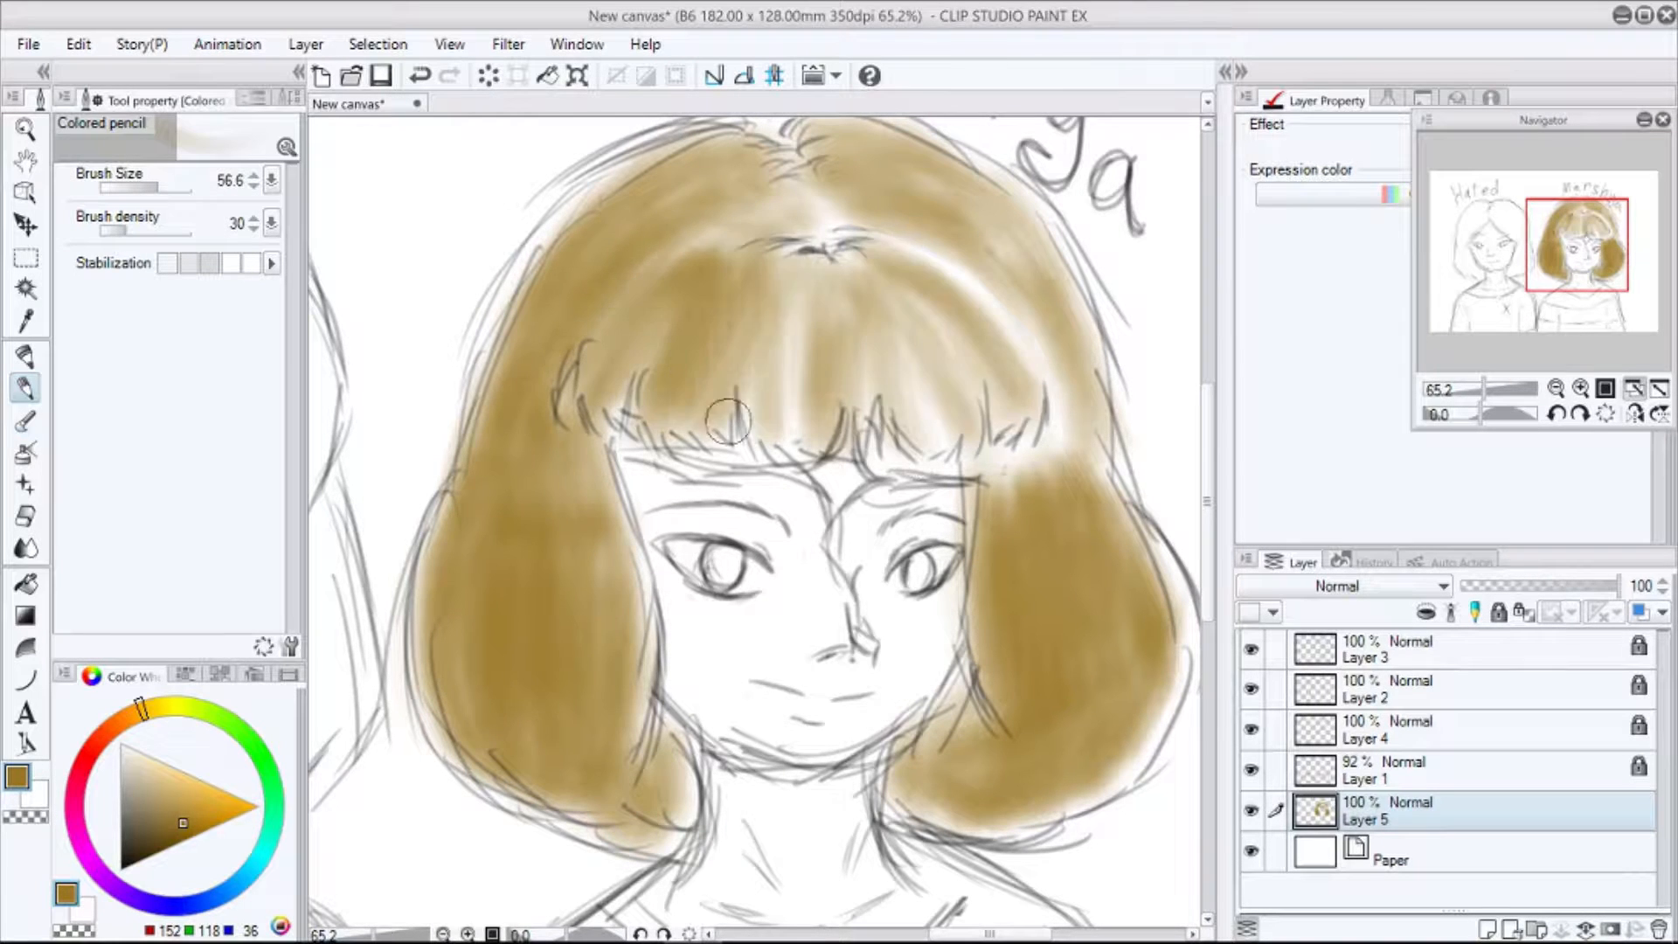
{"action": "left_click_drag", "start_coordinate": [728, 420], "coordinate": [594, 311]}
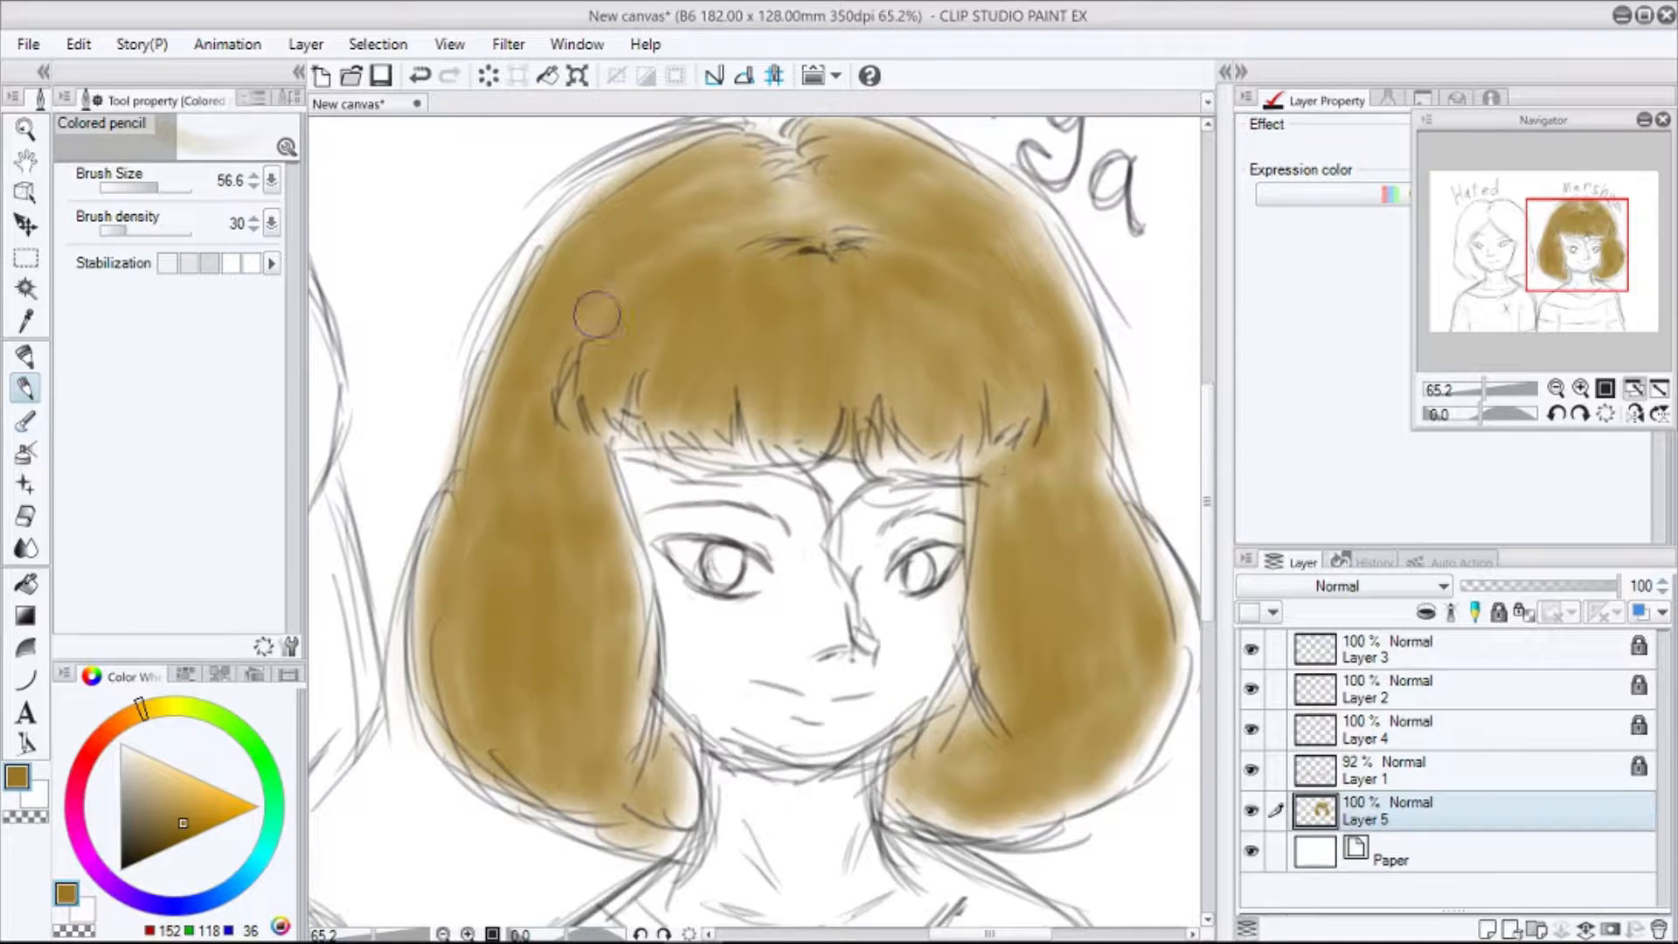
{"action": "left_click_drag", "start_coordinate": [596, 310], "coordinate": [963, 635]}
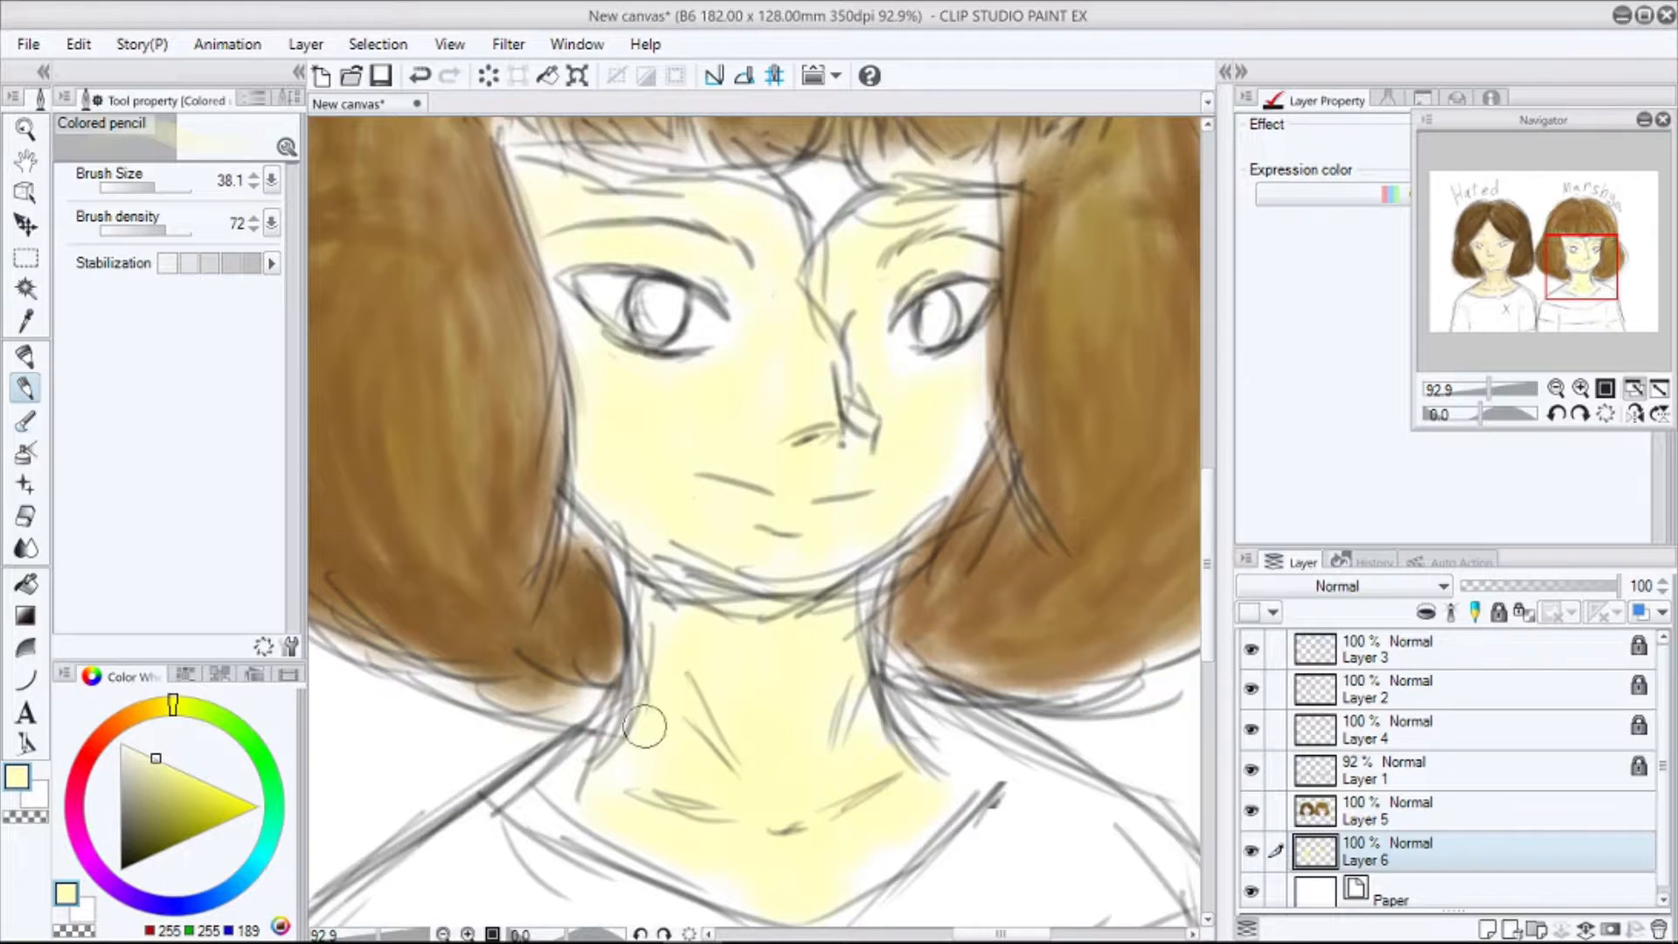
- Brush pale yellow skin tone onto the girl's neck with the Colored pencil on Layer 6
{"action": "left_click_drag", "start_coordinate": [220, 178], "coordinate": [150, 178]}
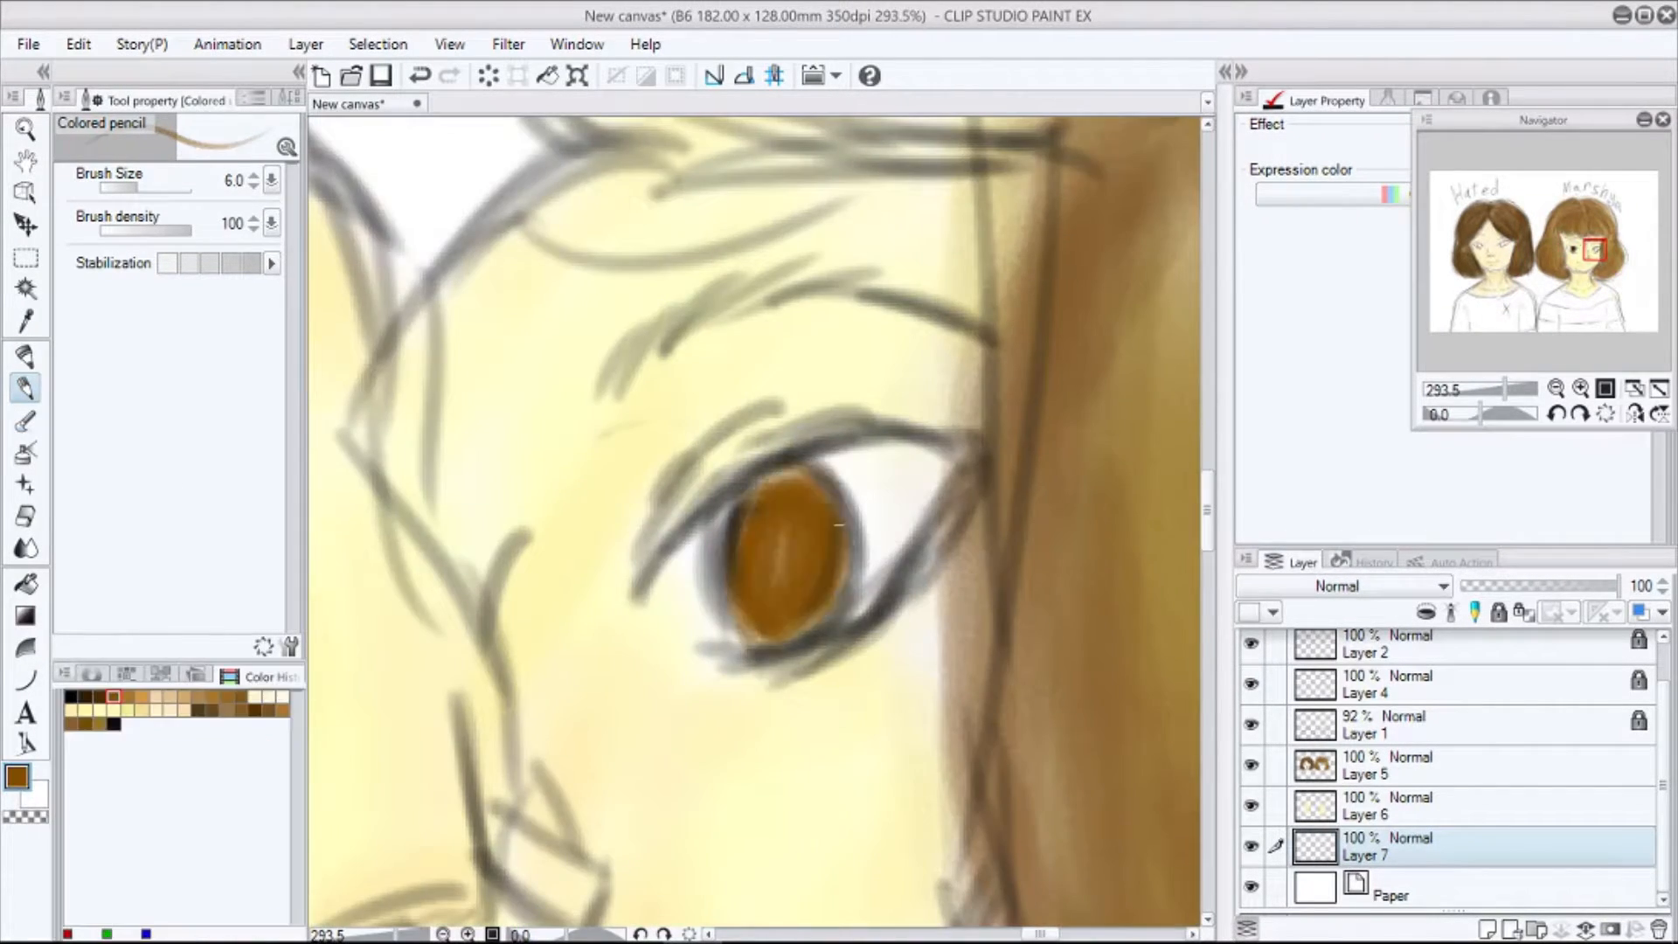
- Paint brown irises into the right girl's eye and the left girl's eye on Layer 7
{"action": "left_click_drag", "start_coordinate": [840, 530], "coordinate": [840, 497]}
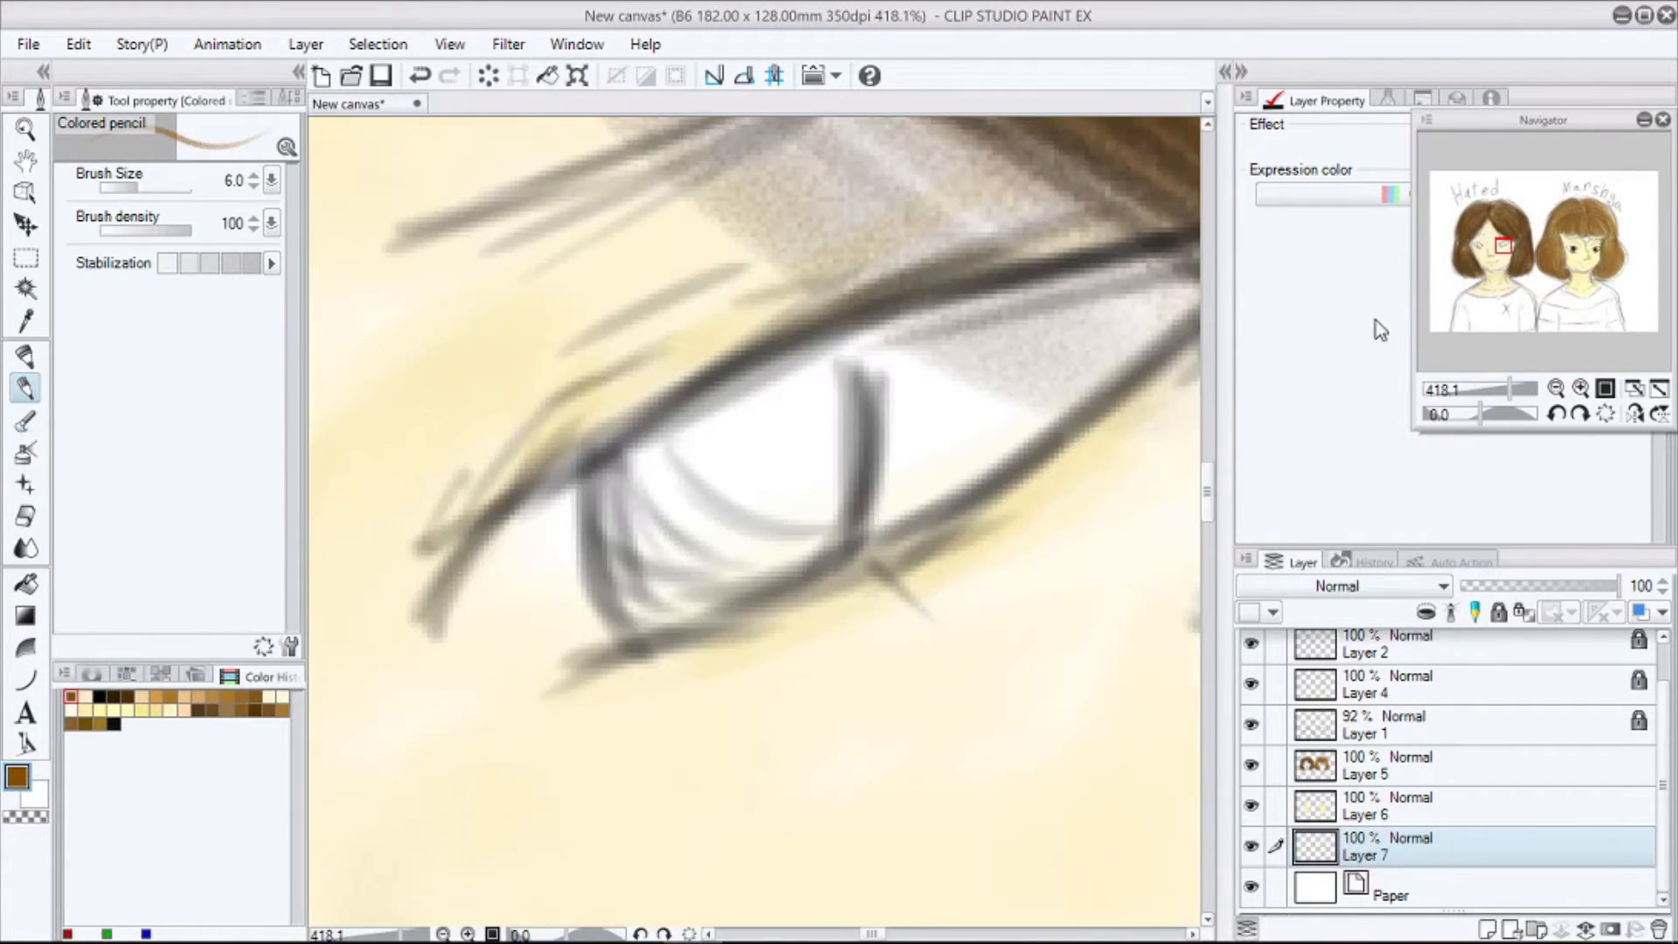
{"action": "left_click_drag", "start_coordinate": [1519, 390], "coordinate": [1477, 390]}
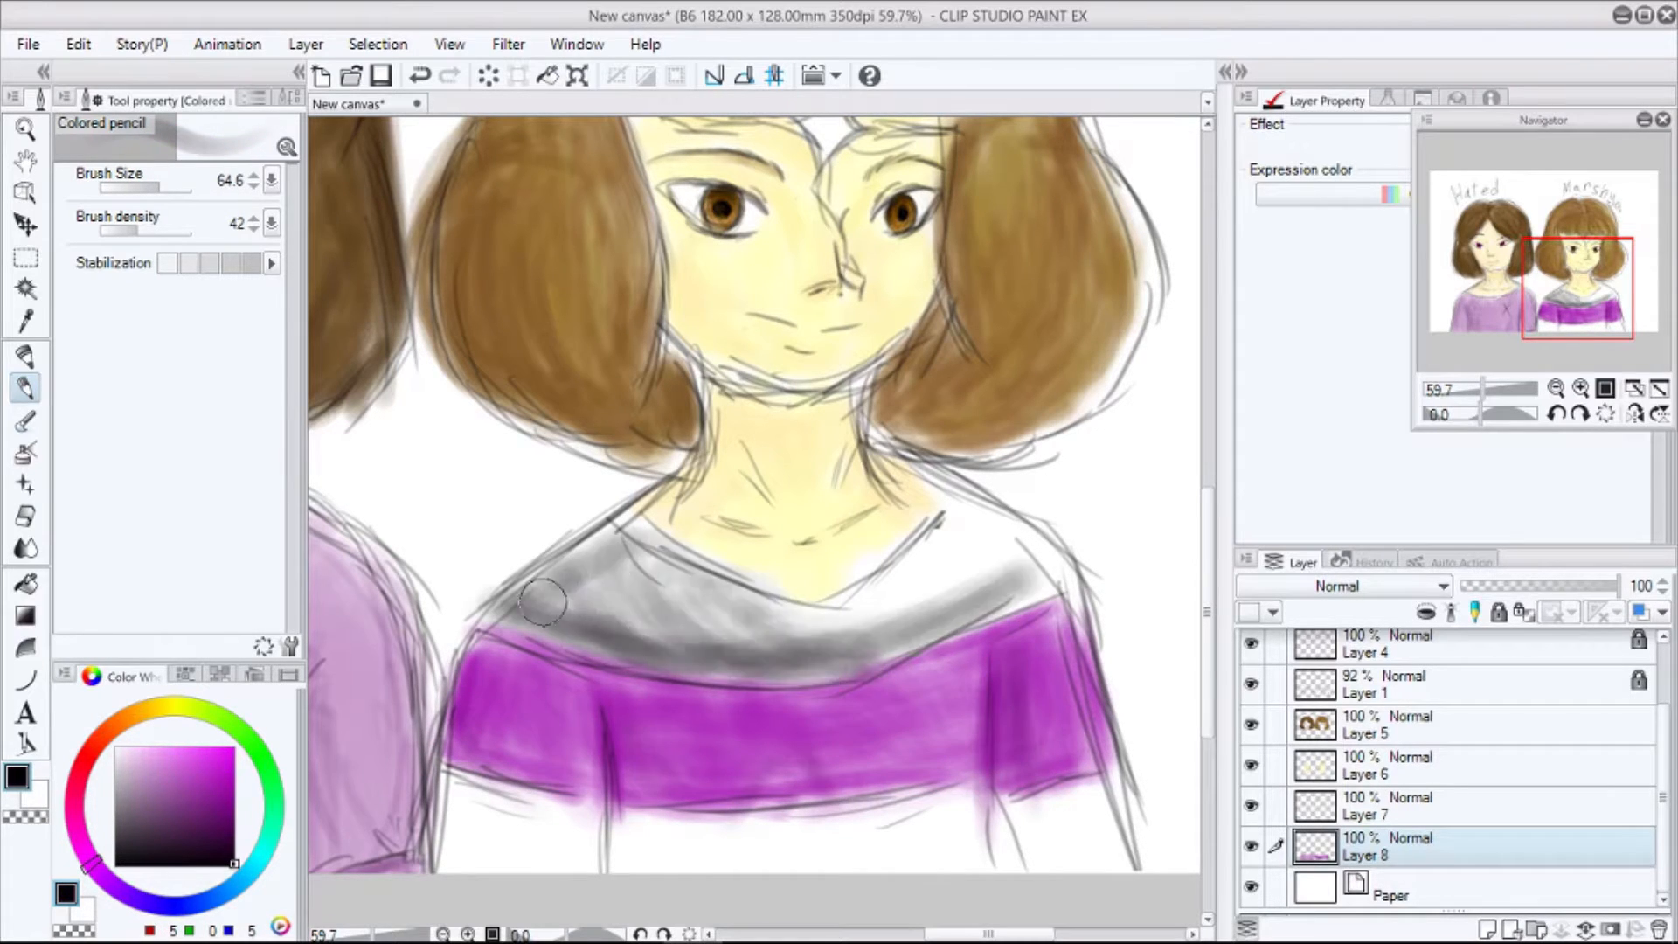
- Paint the black stripe across the right girl's shirt and shoulders on Layer 8
{"action": "left_click_drag", "start_coordinate": [545, 600], "coordinate": [958, 637]}
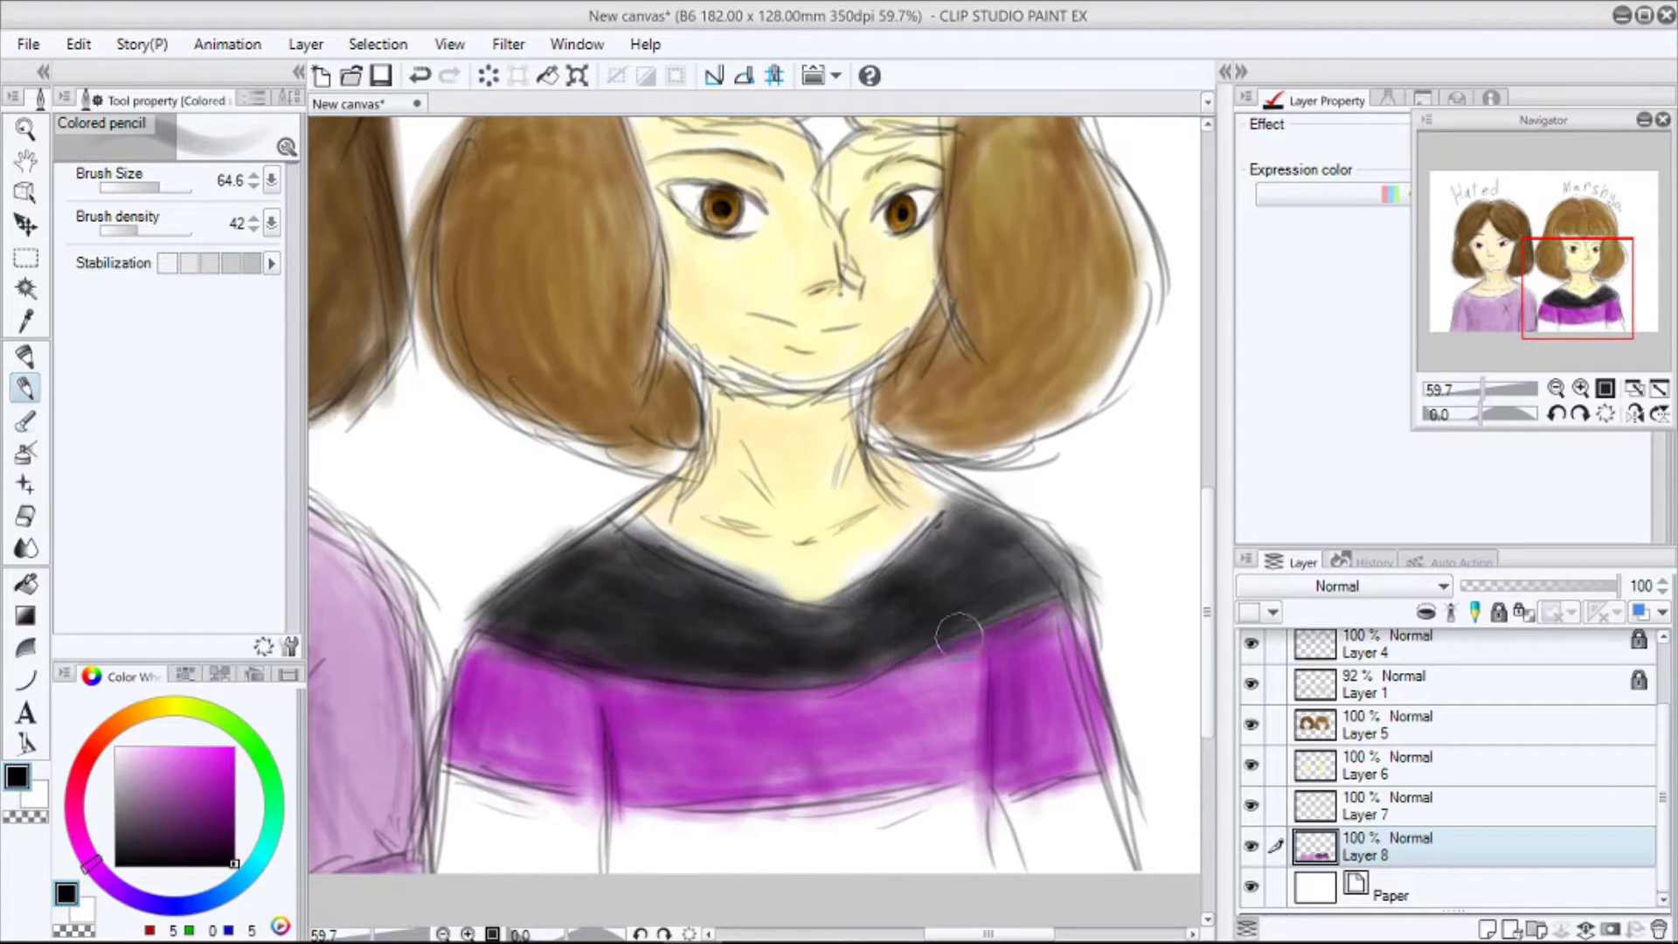
{"action": "left_click_drag", "start_coordinate": [958, 637], "coordinate": [562, 807]}
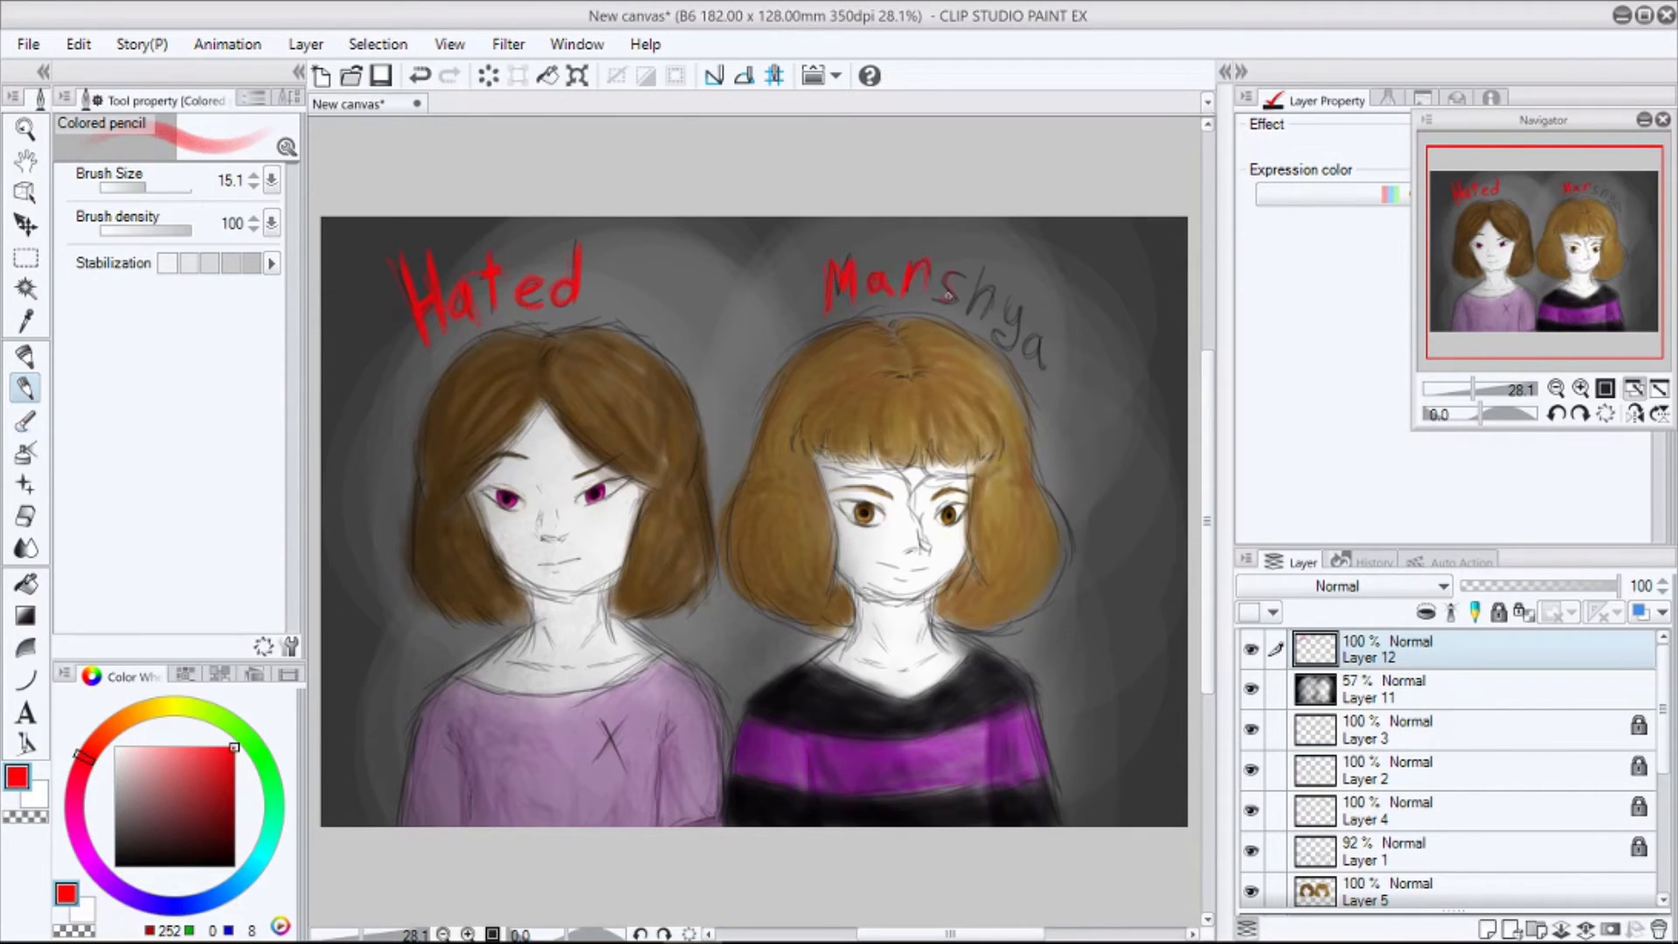
- Bring up the Edit menu after setting the red names layer to 57% opacity
{"action": "left_click", "coordinate": [77, 43]}
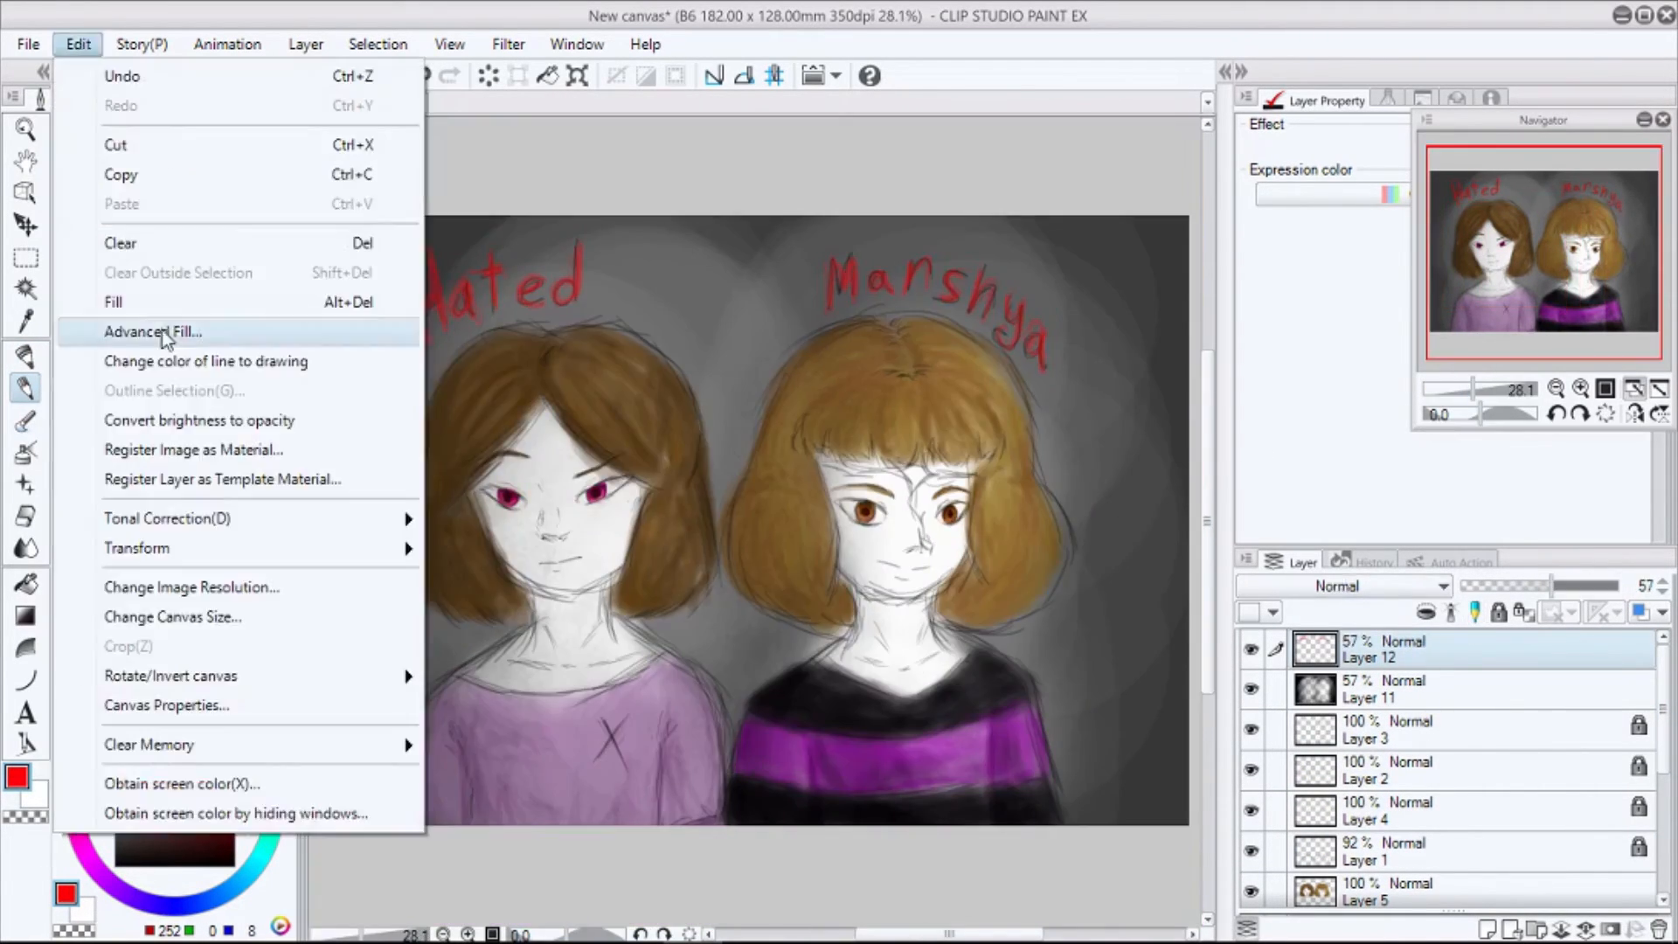